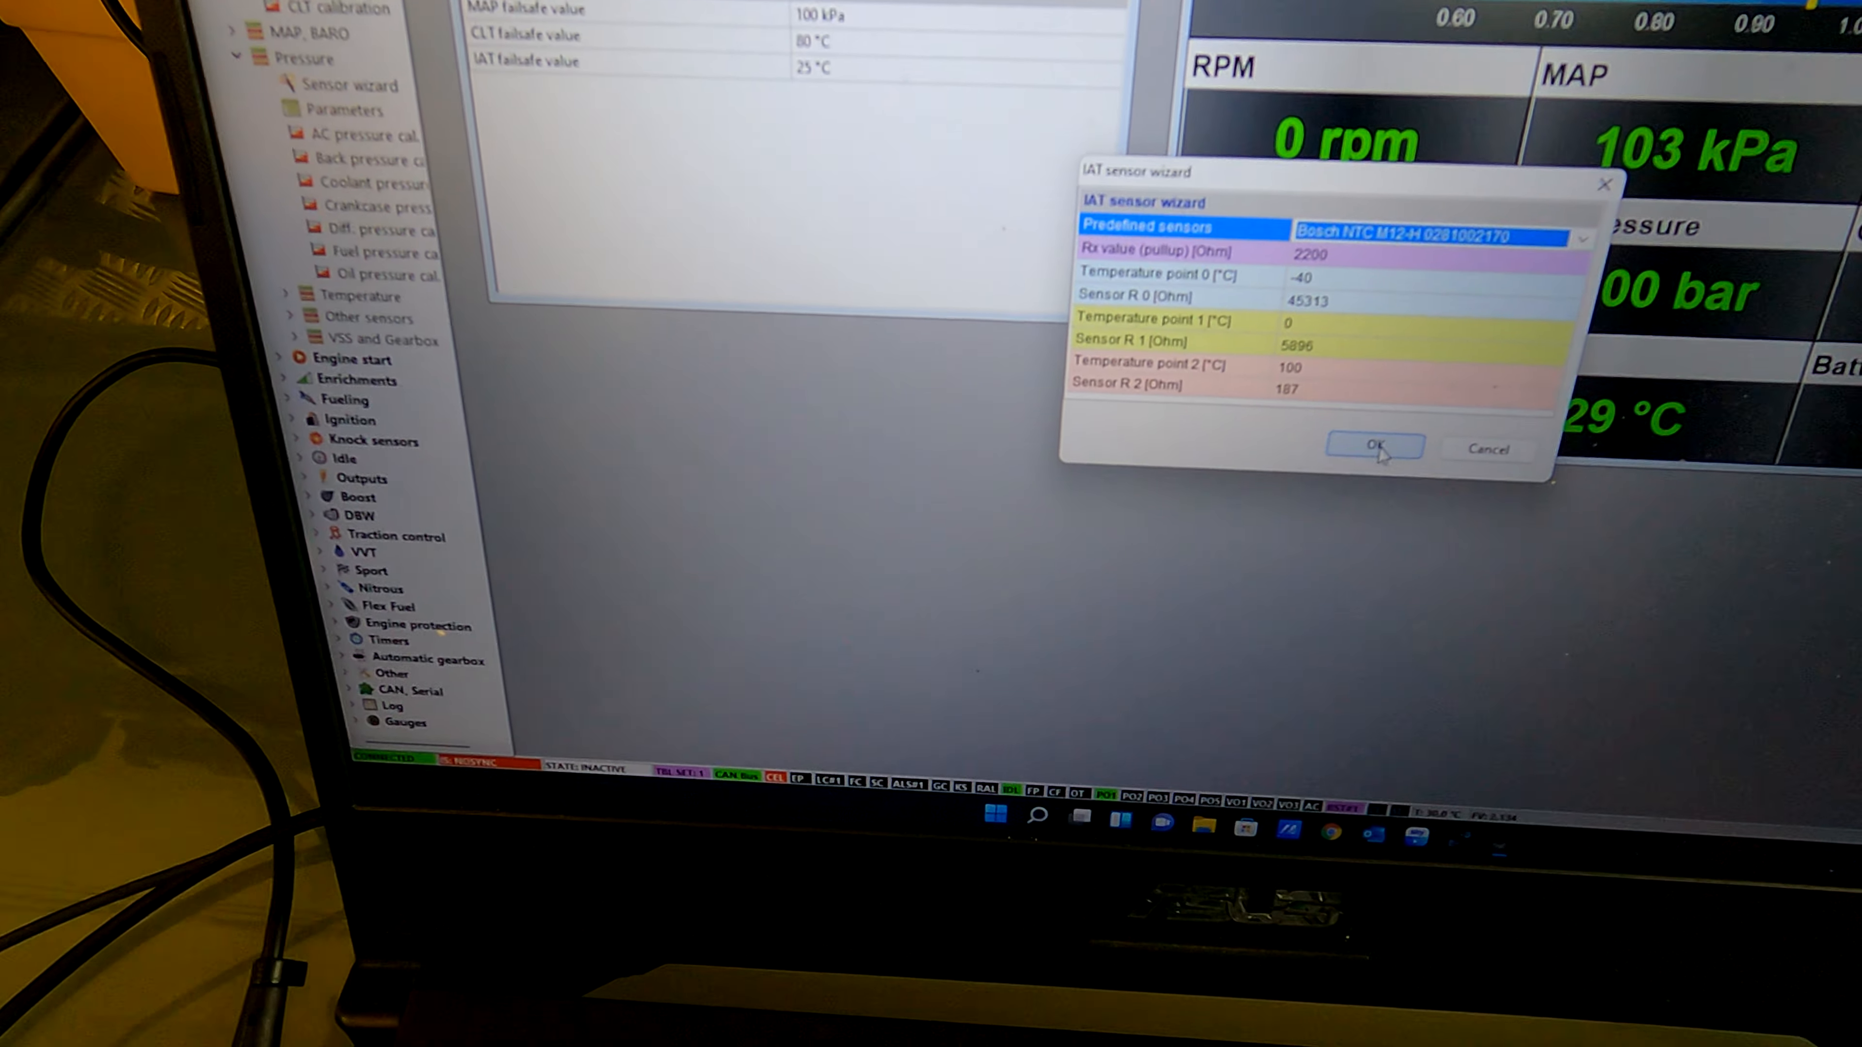
Select the Bosch NTC M12-L predefined calibration for the IAT sensor and confirm.
left_click(1374, 447)
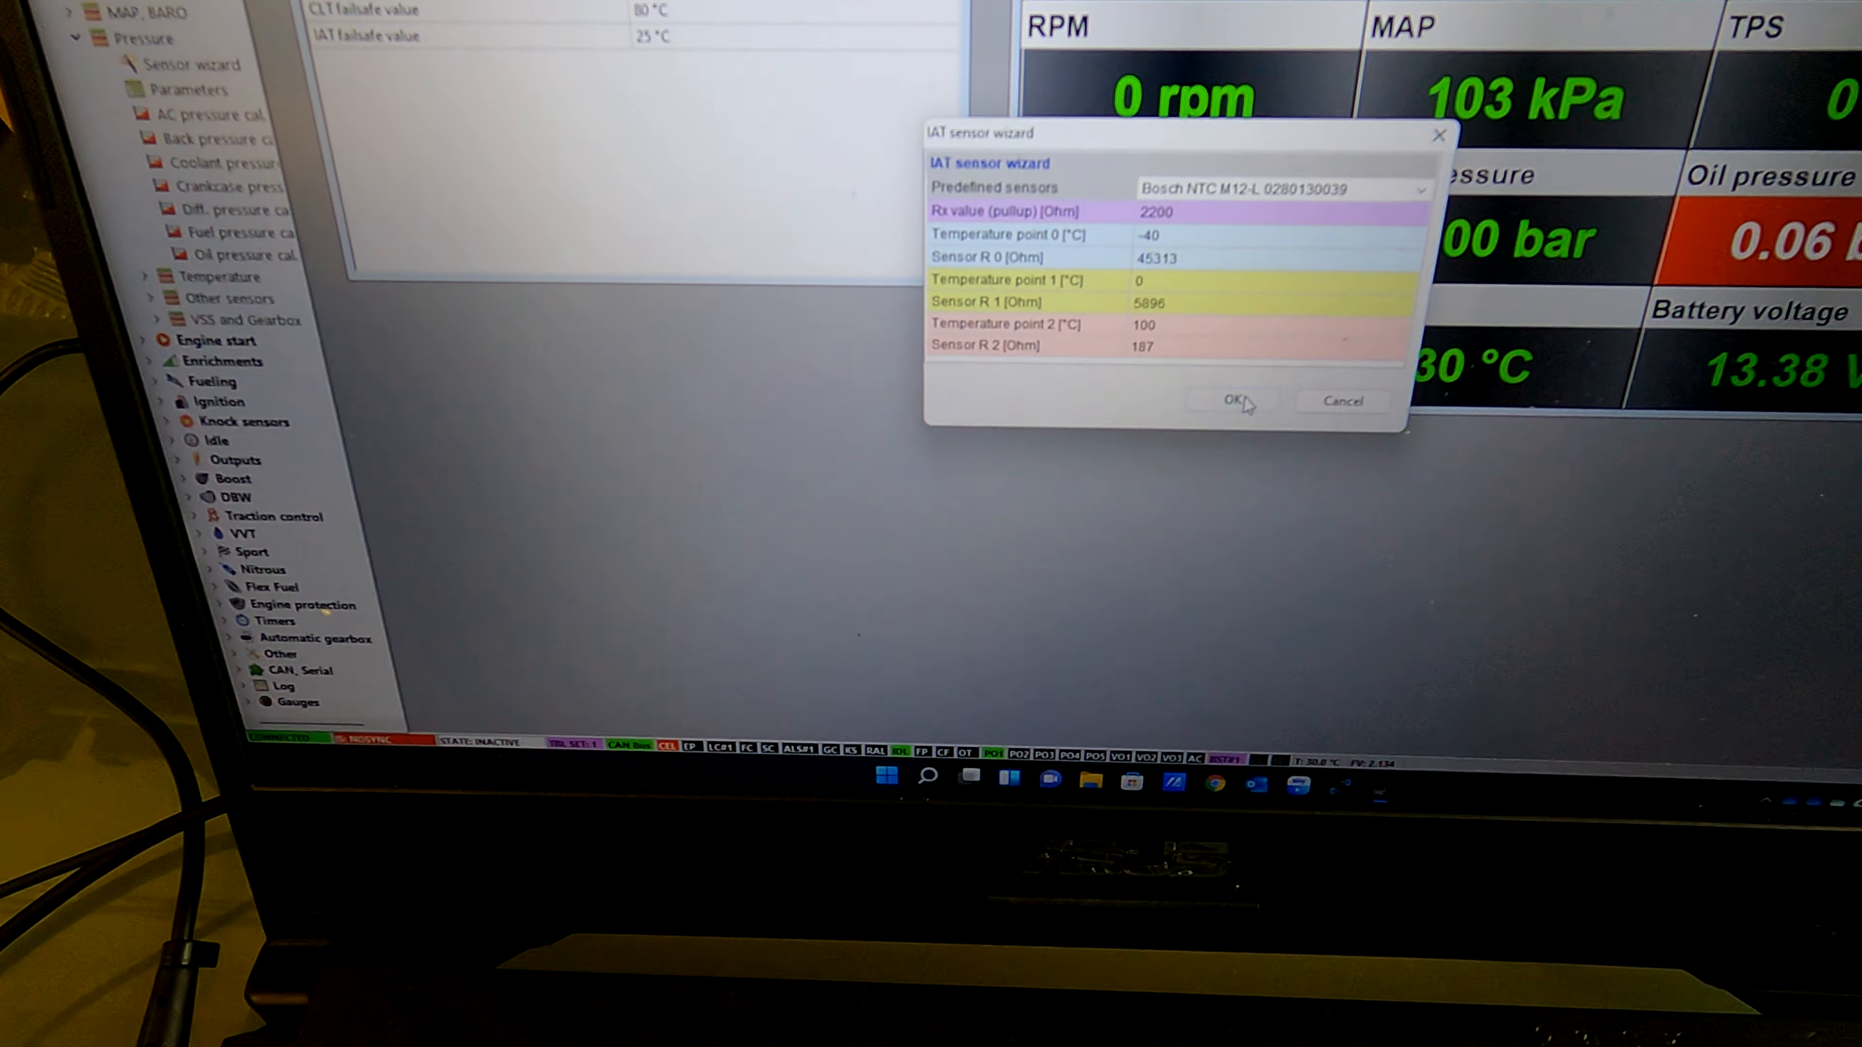
left_click(1234, 402)
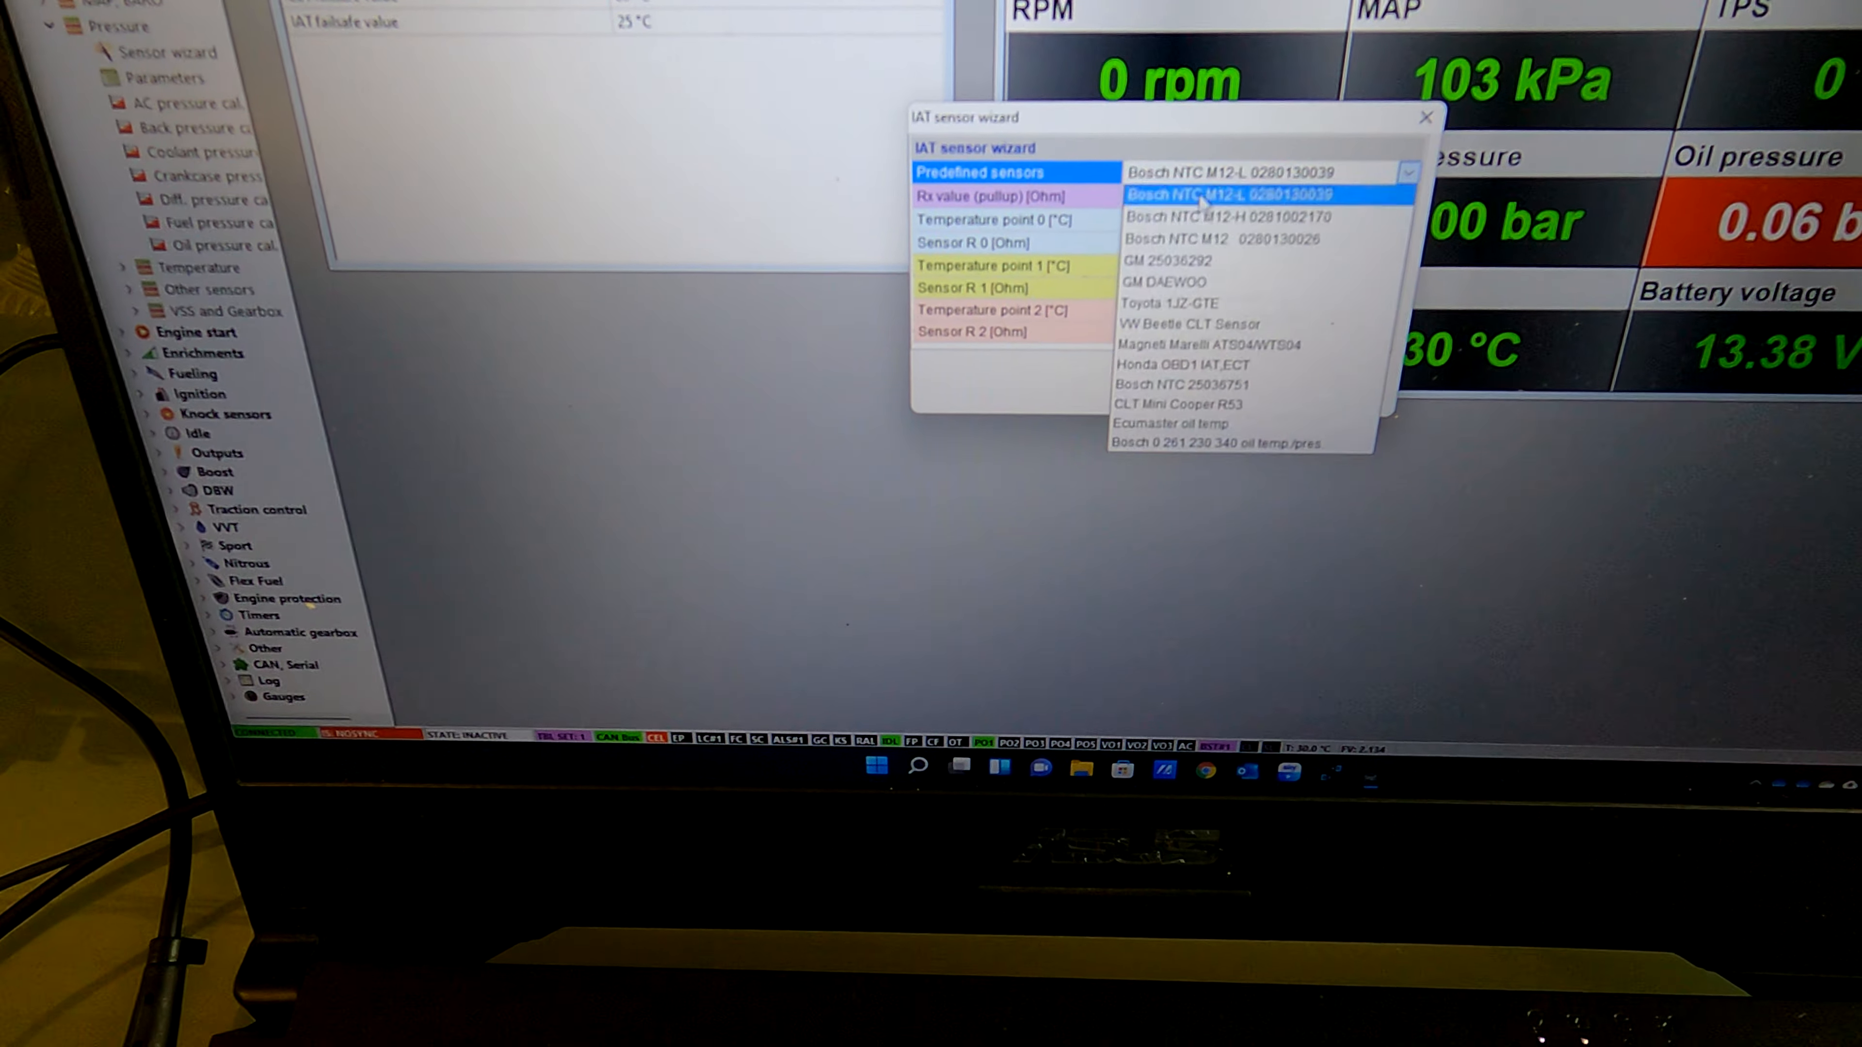
left_click(1224, 240)
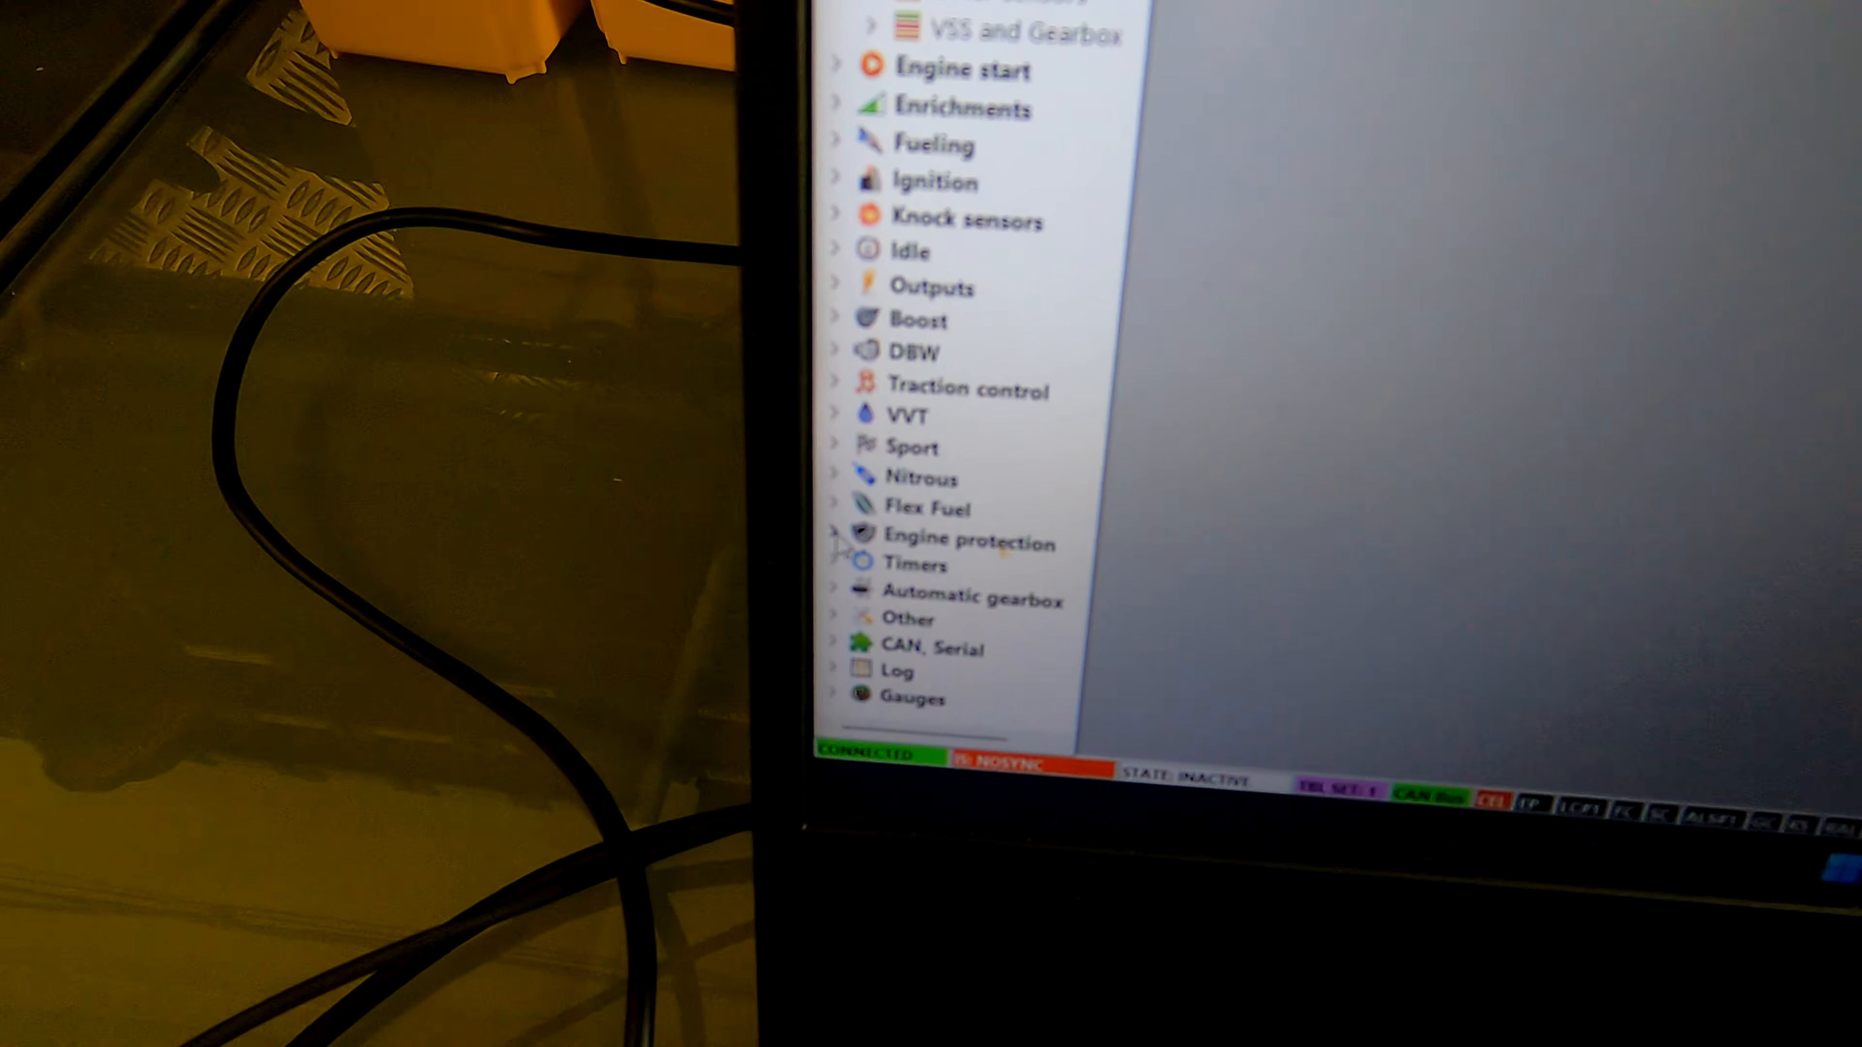
Expand the Engine protection group to show Failsafe, CLT and overboost protection items.
left_click(834, 540)
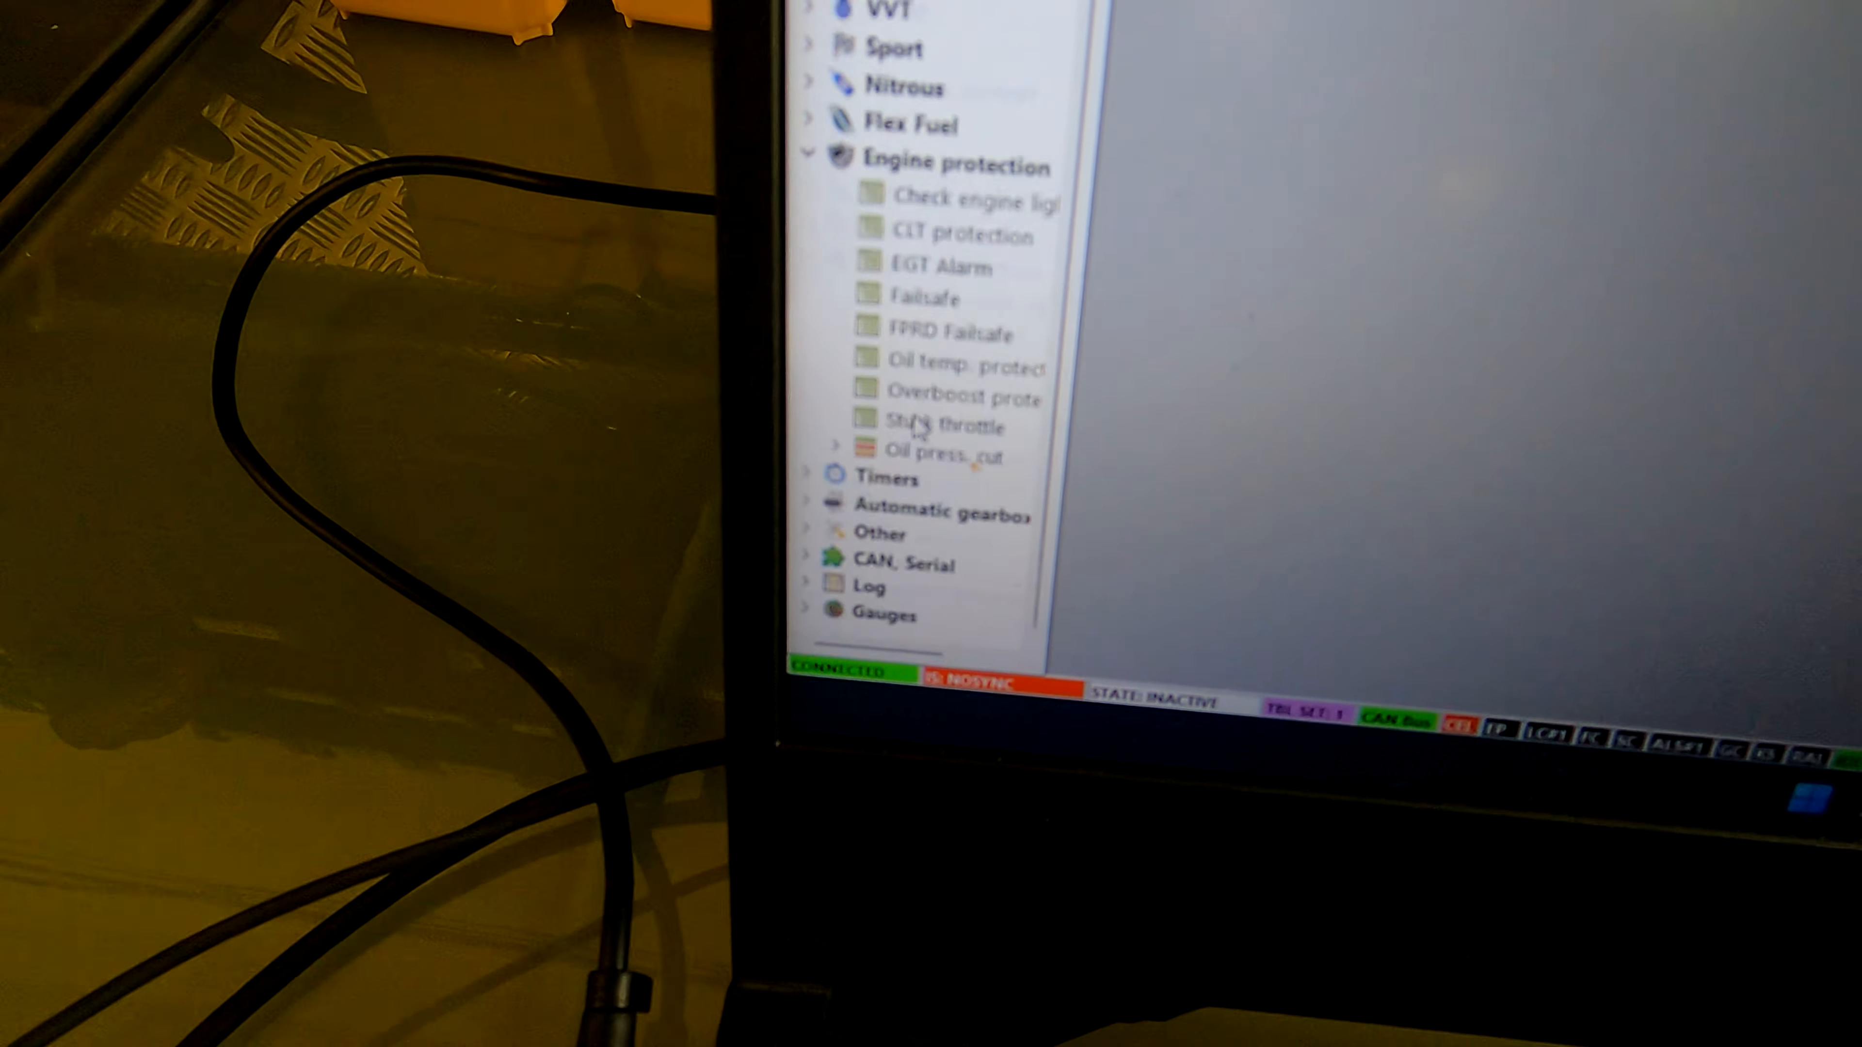